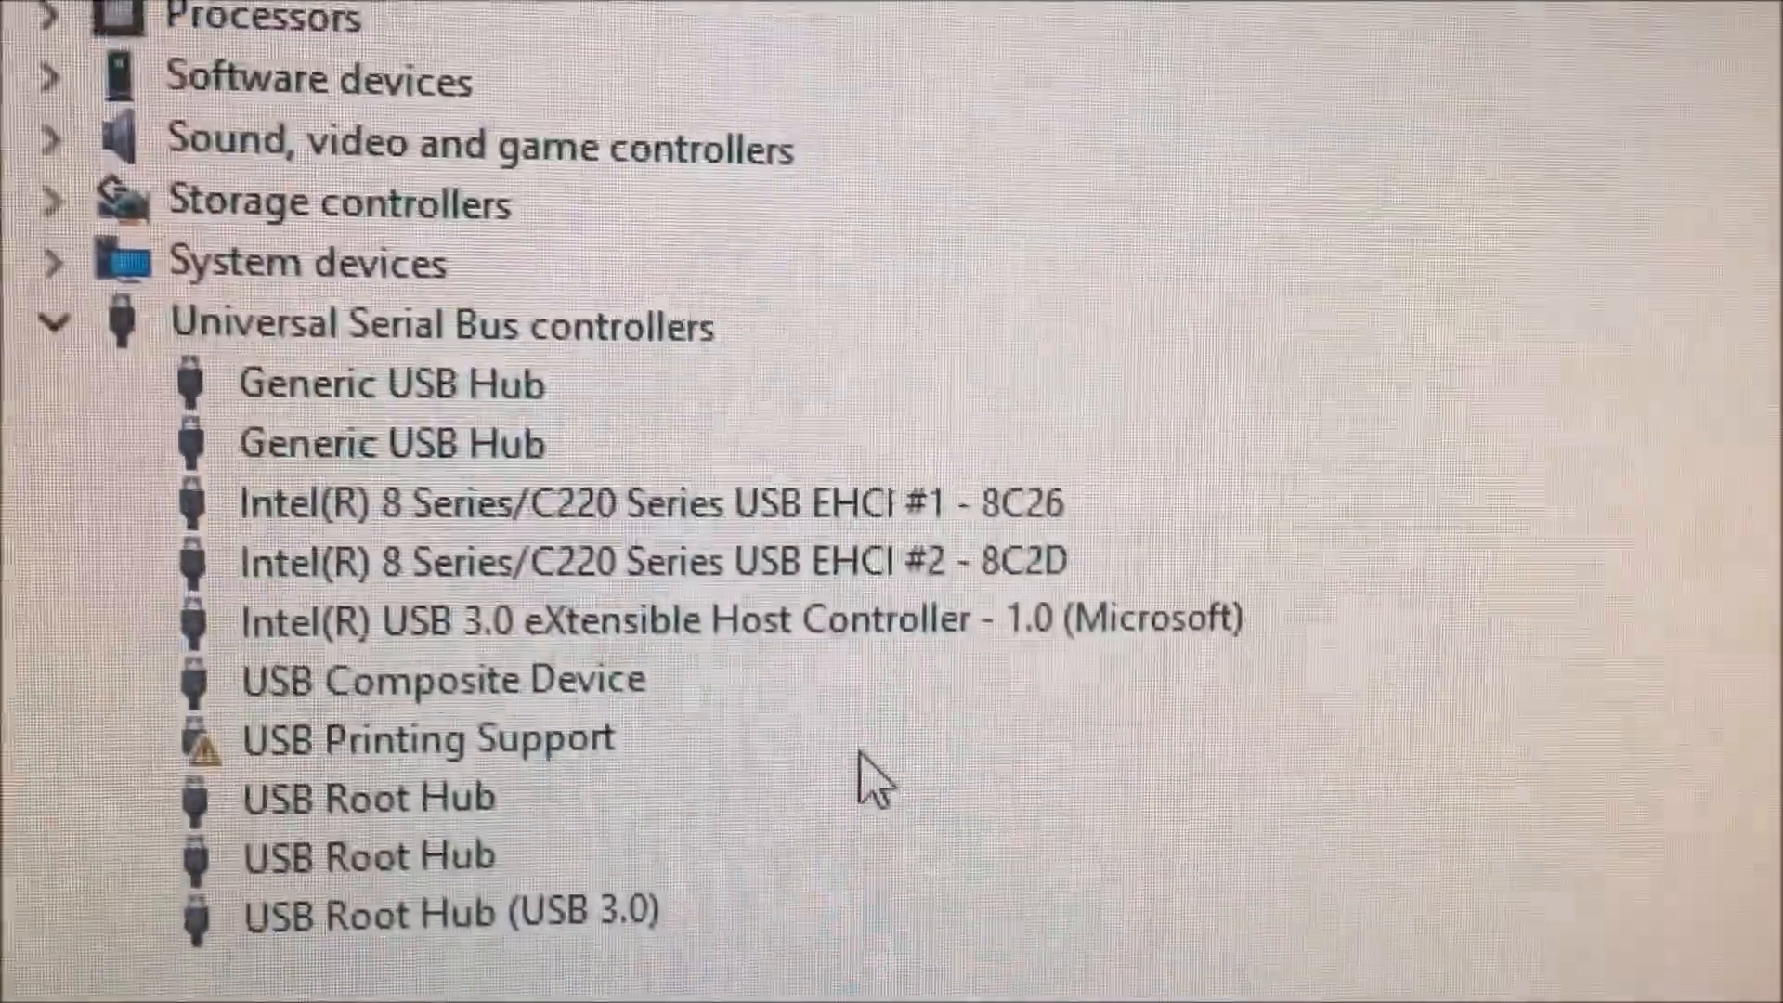
pyautogui.scroll(-3)
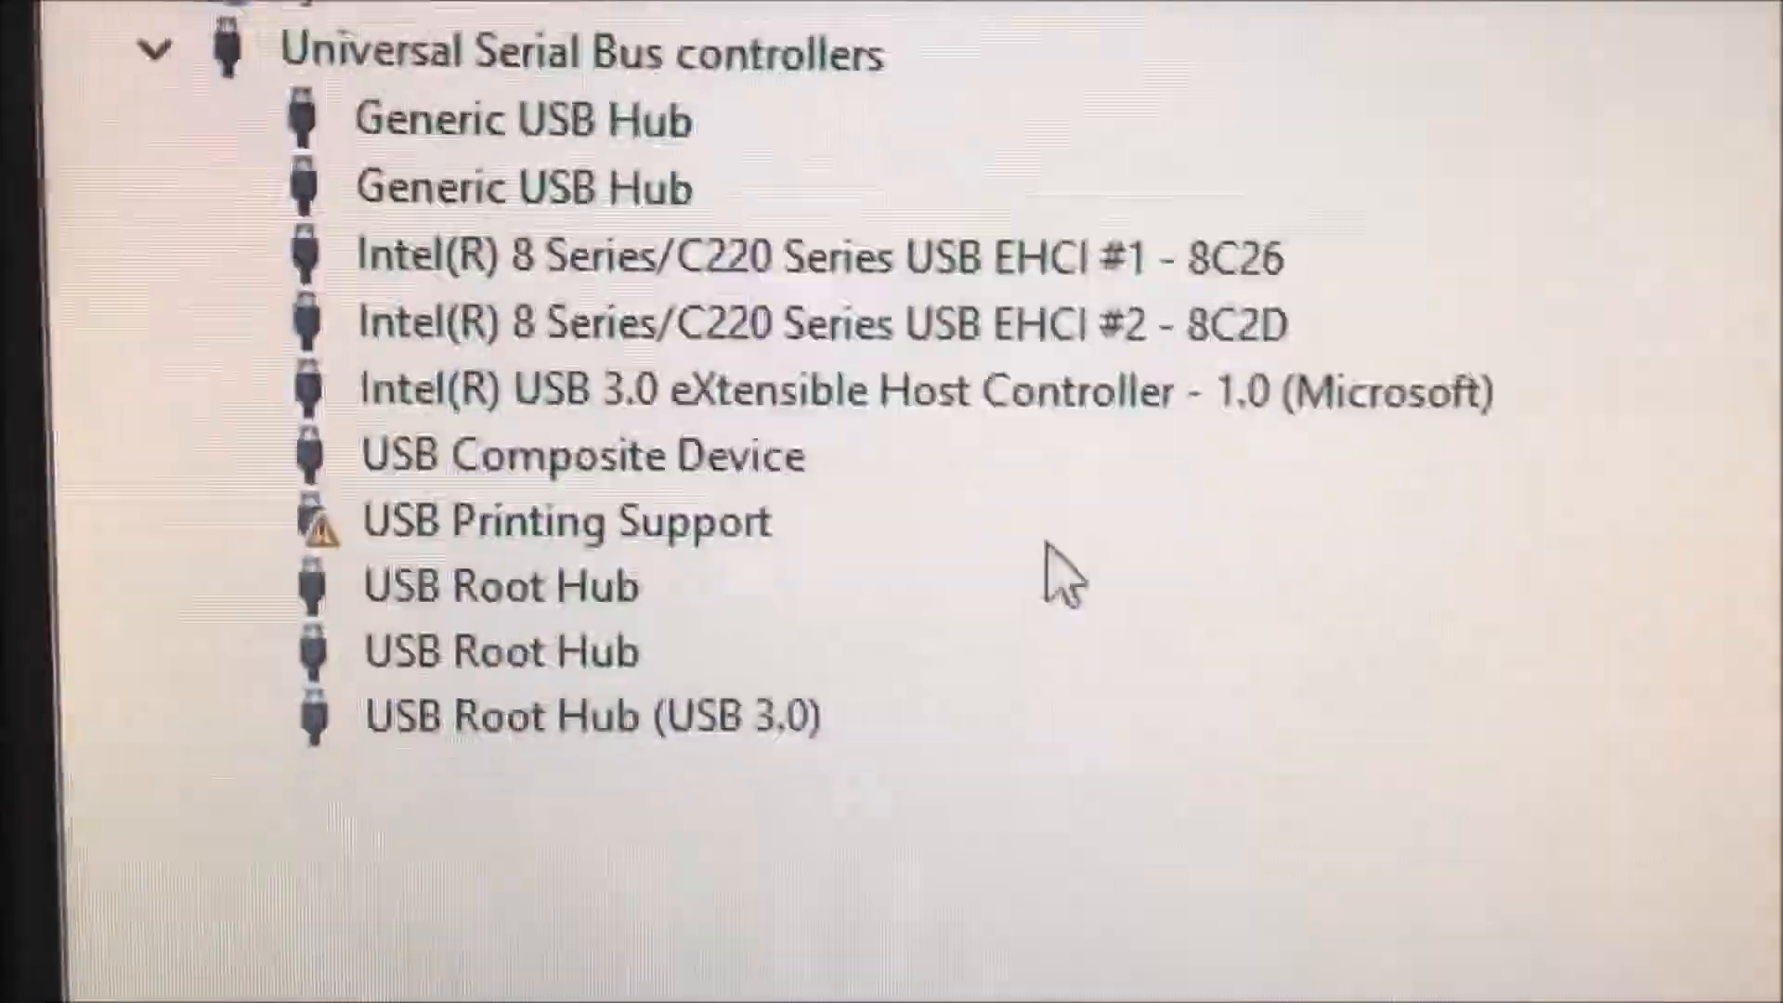
pyautogui.scroll(3)
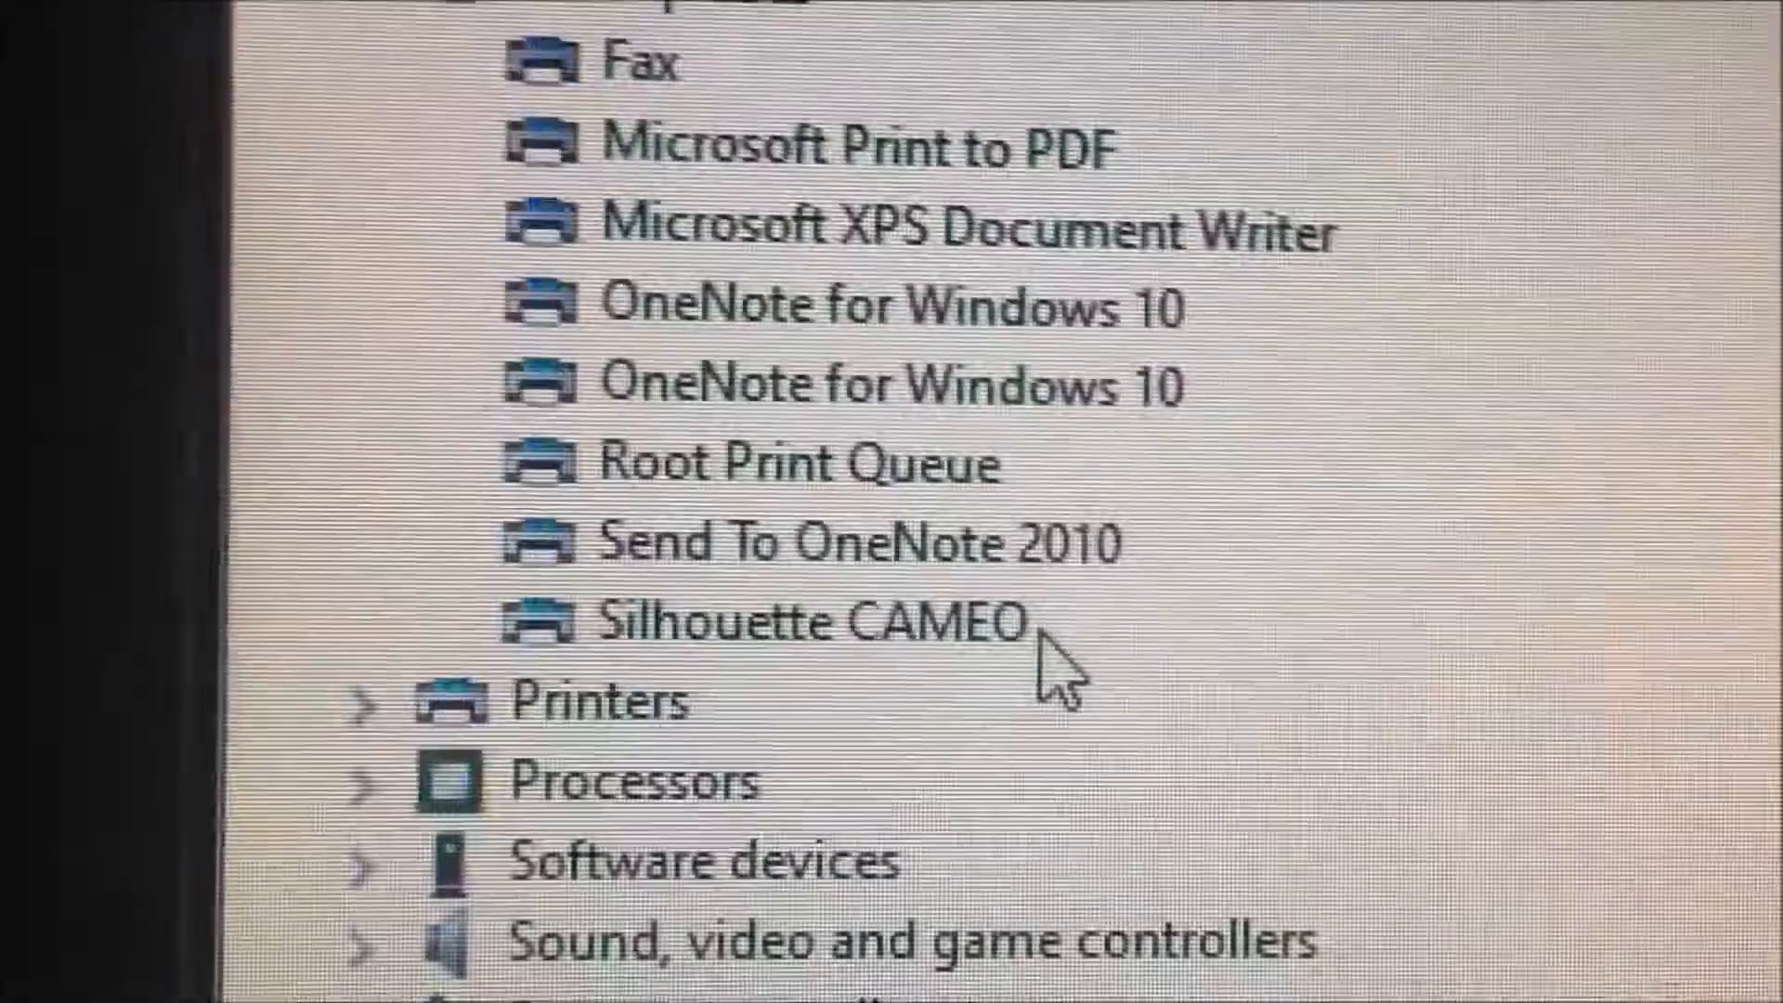
pyautogui.scroll(-3)
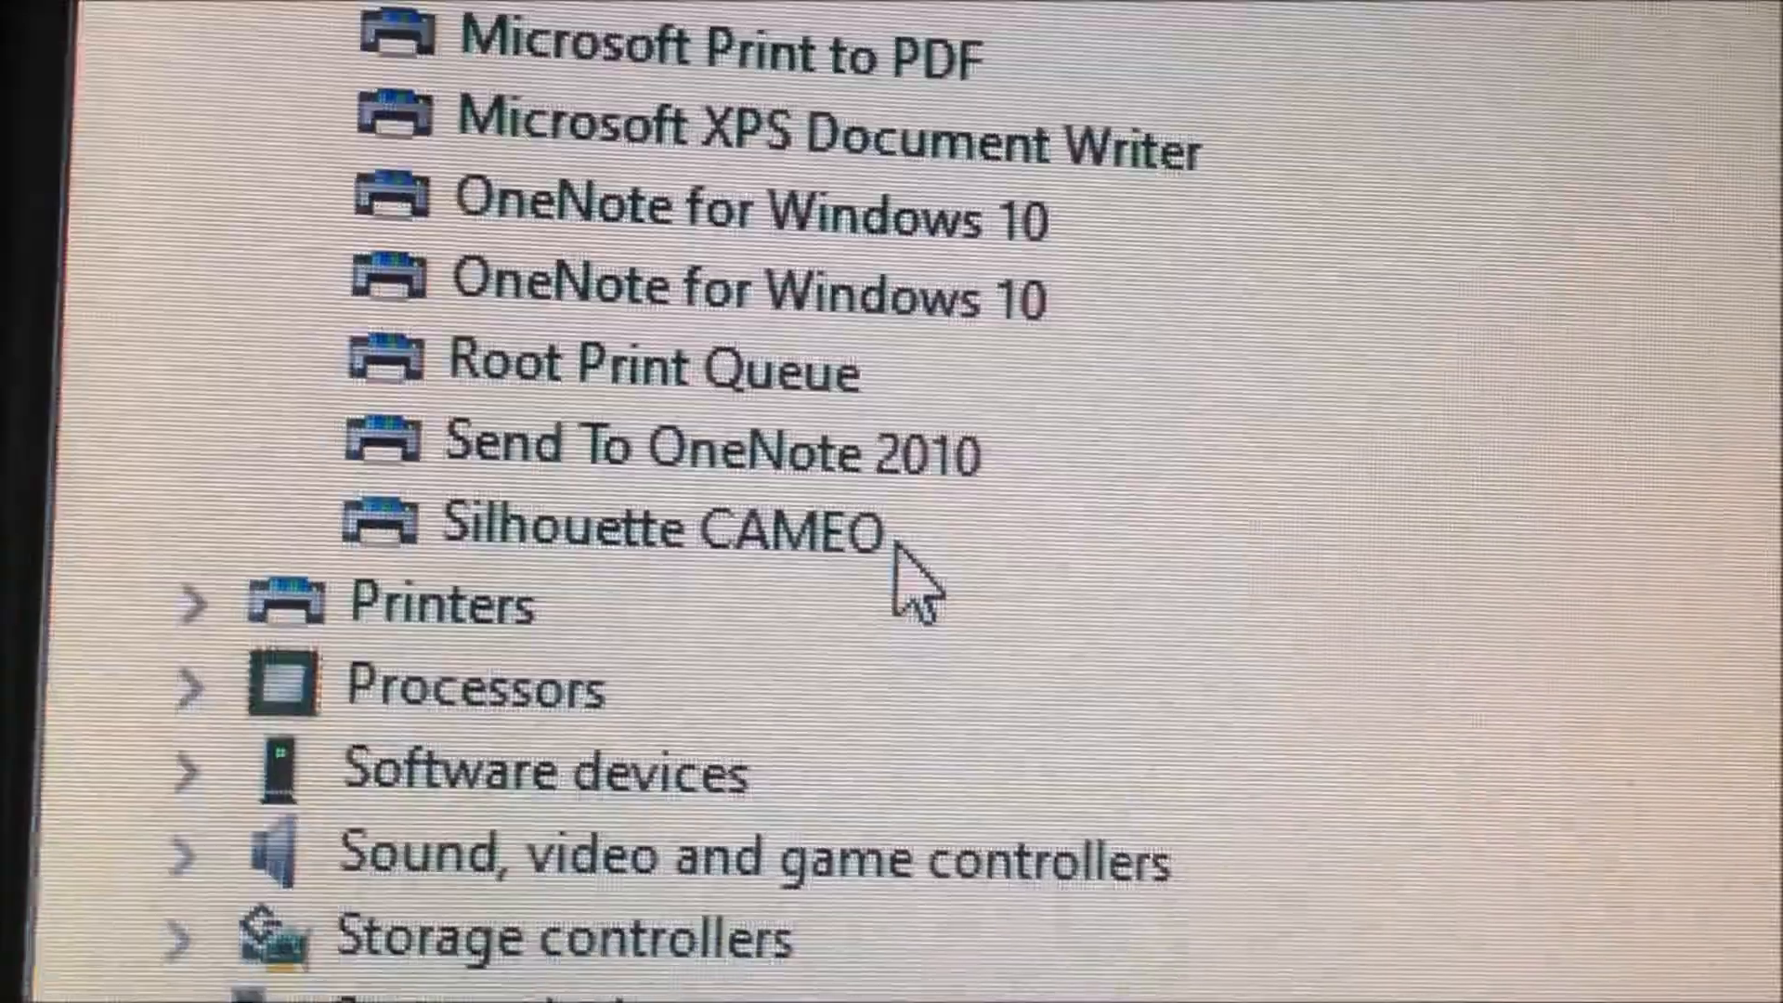
pyautogui.scroll(-3)
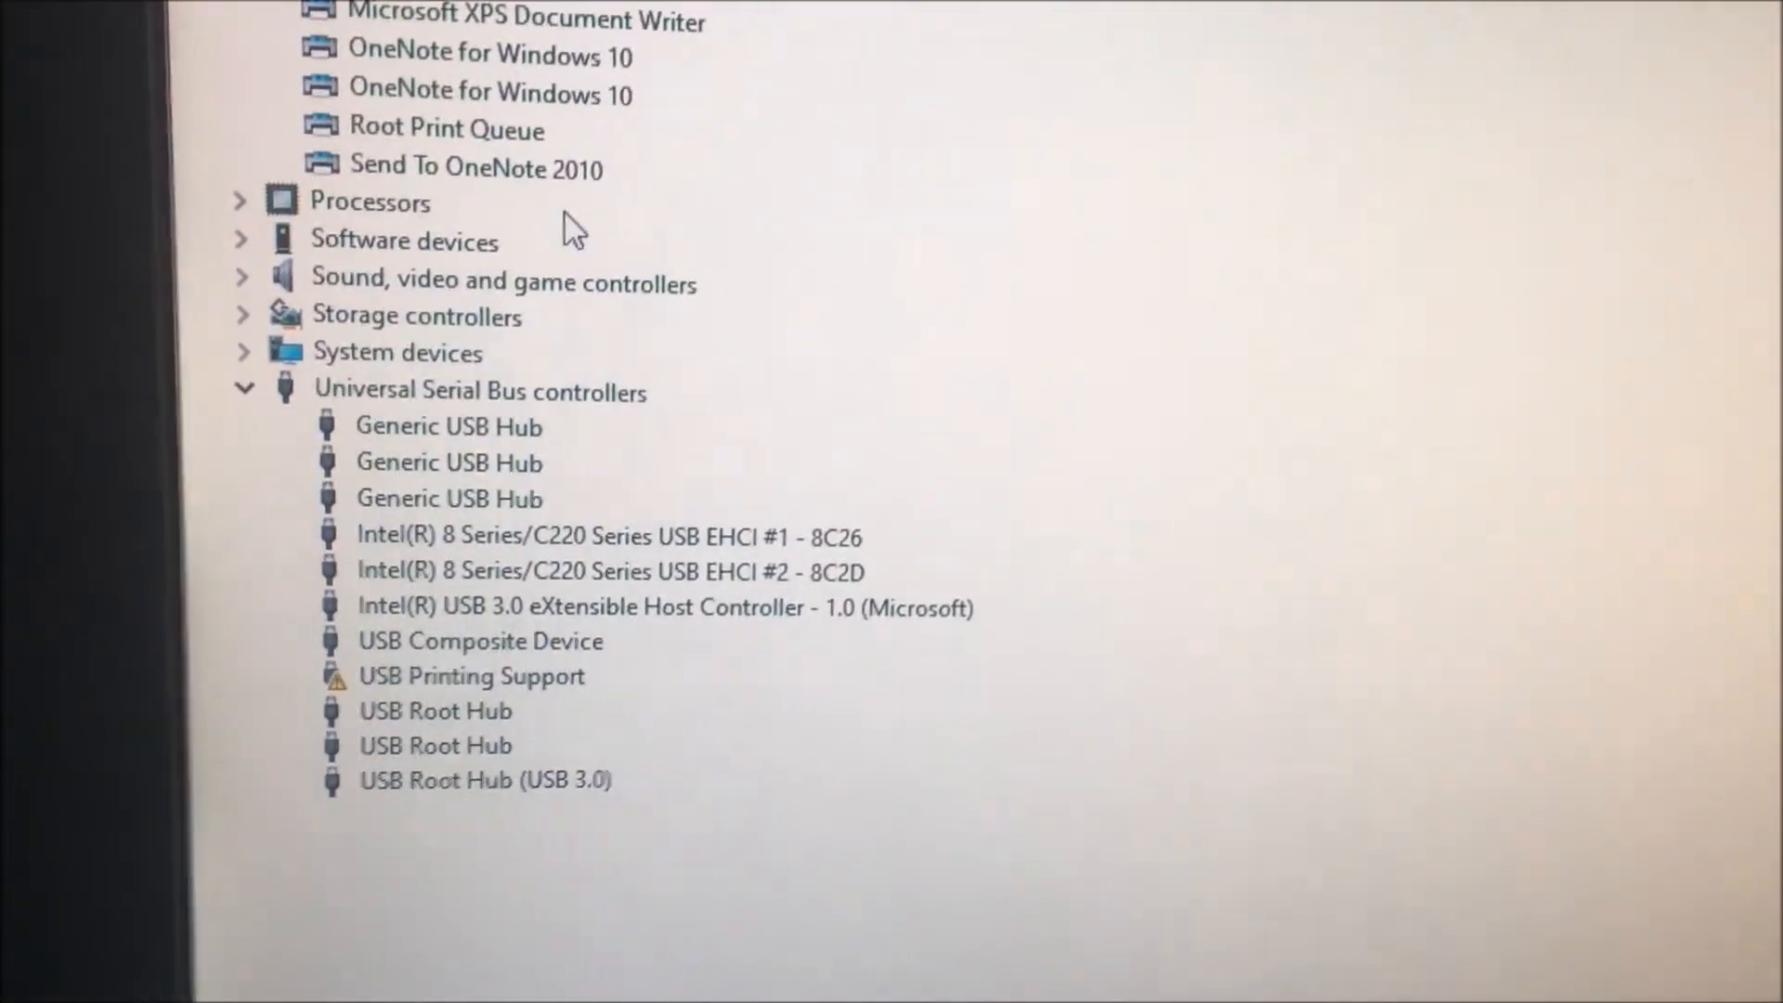
pyautogui.scroll(-3)
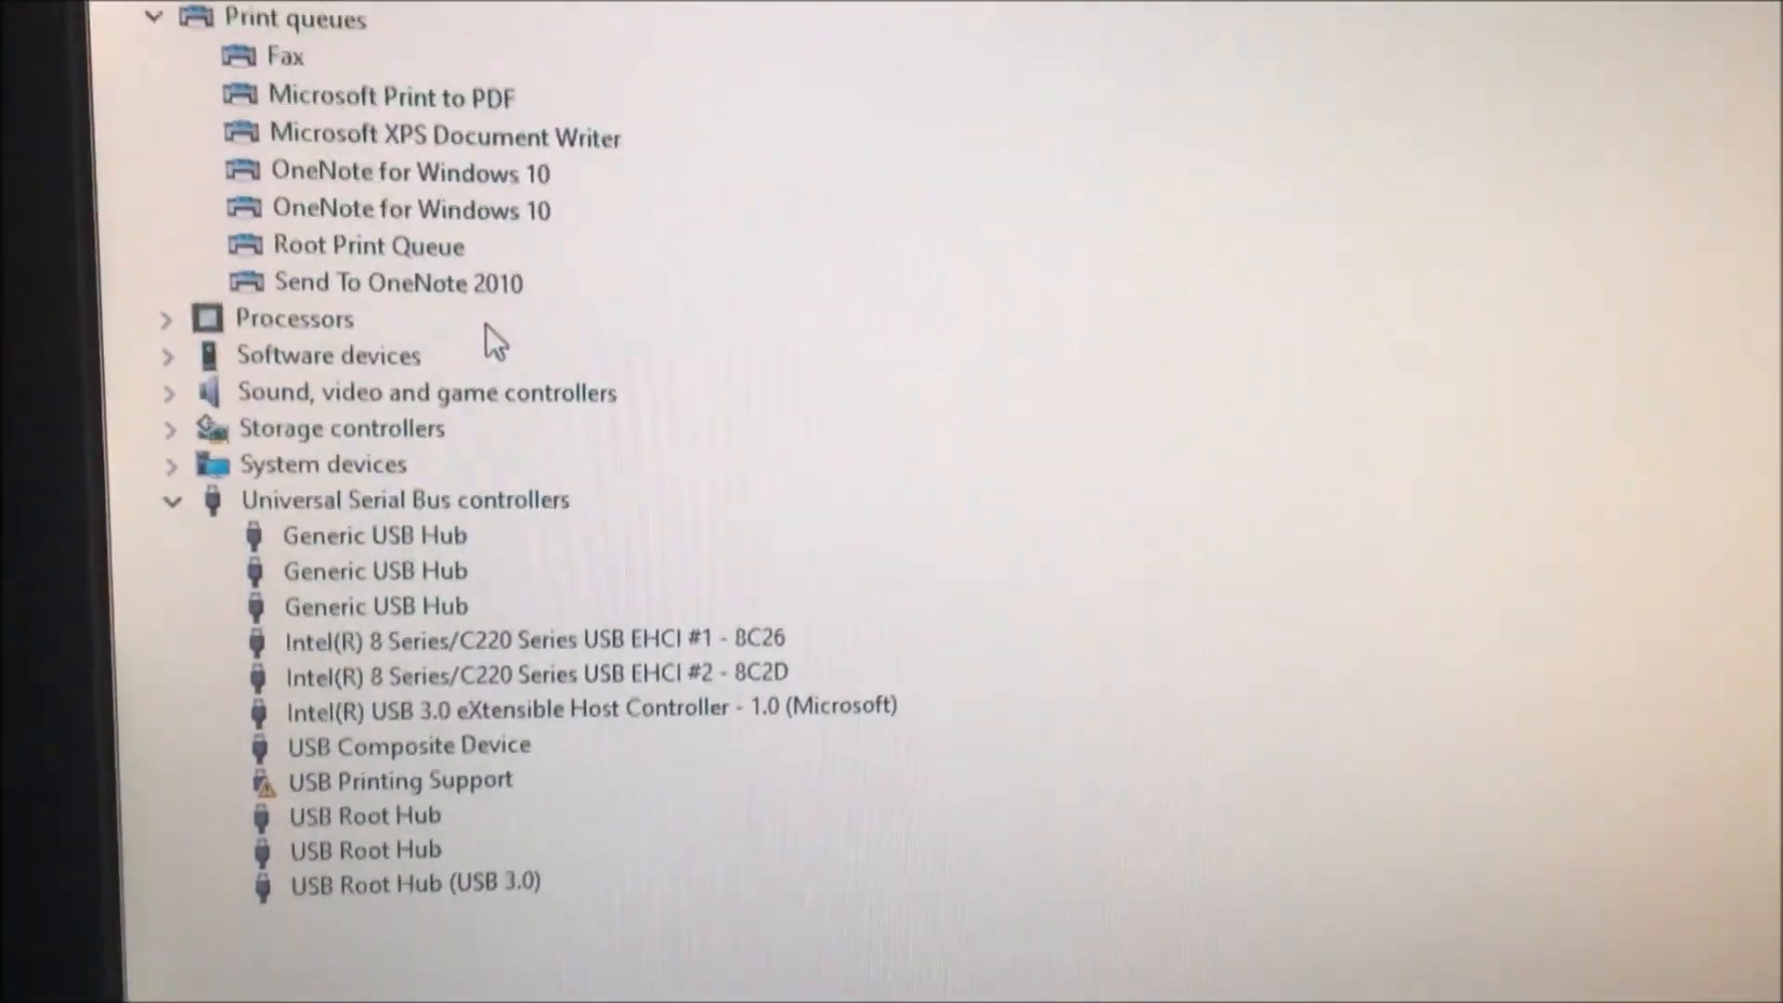